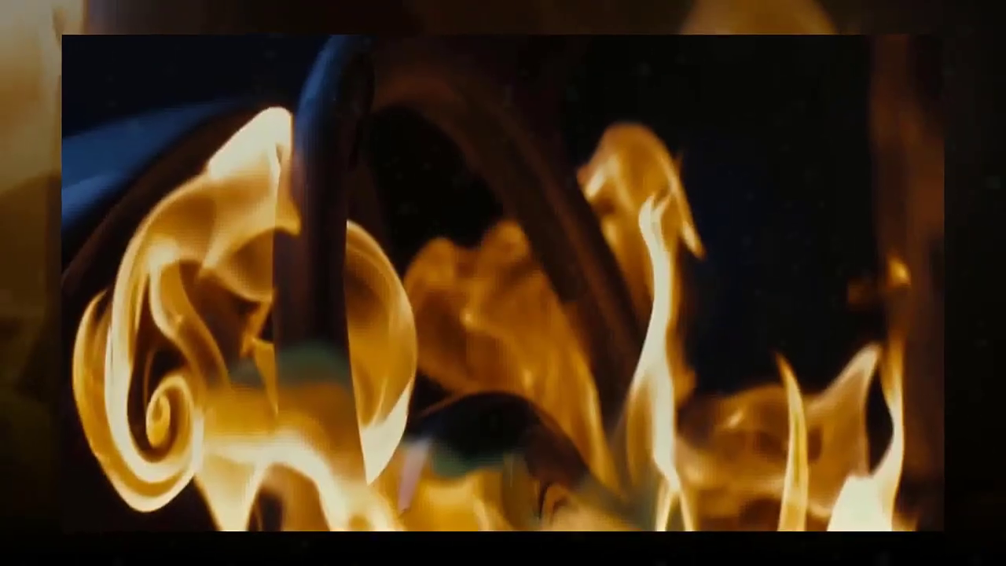
left_click(376, 494)
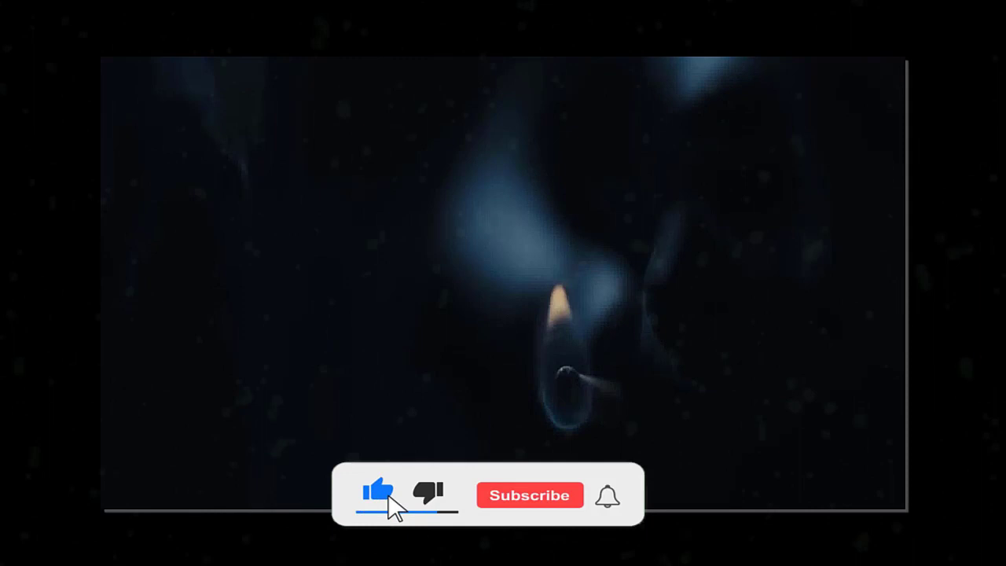